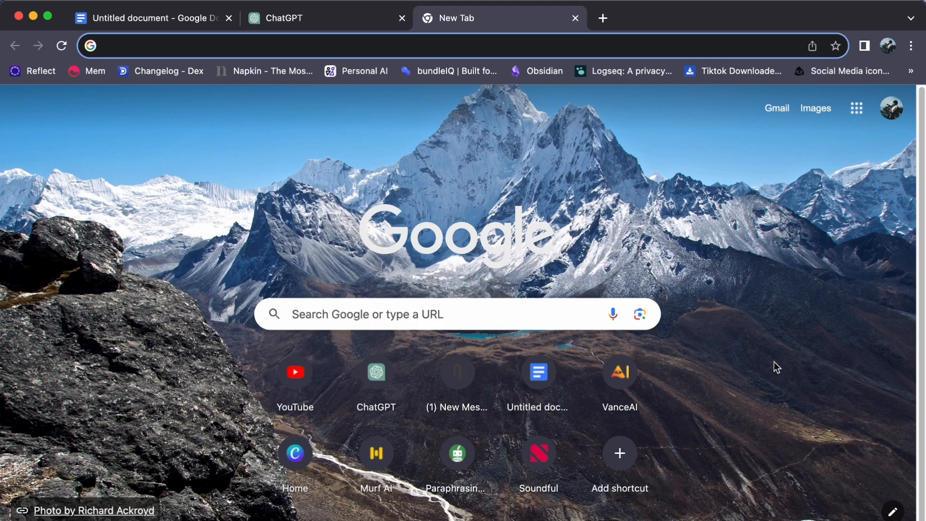
mouse_move(597, 332)
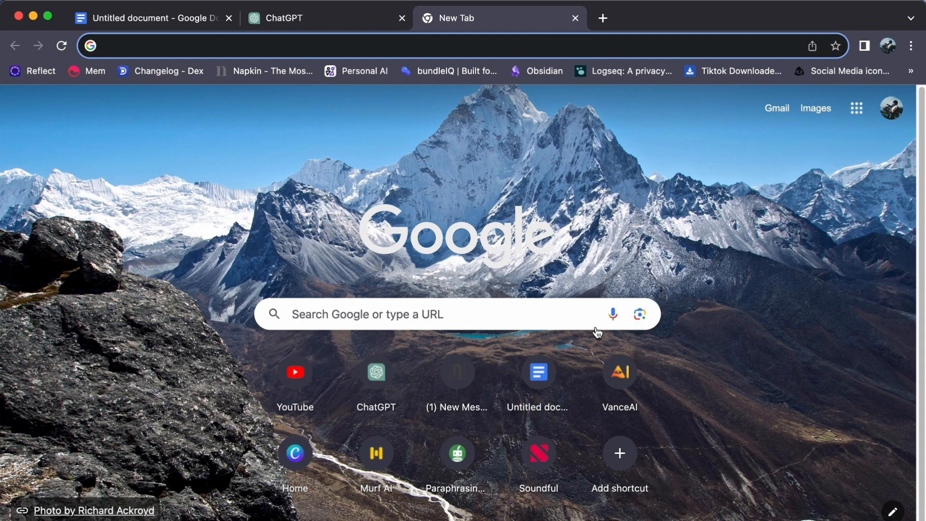
Step: Go to openart.ai in the new Chrome tab
text(openart.ai/home)
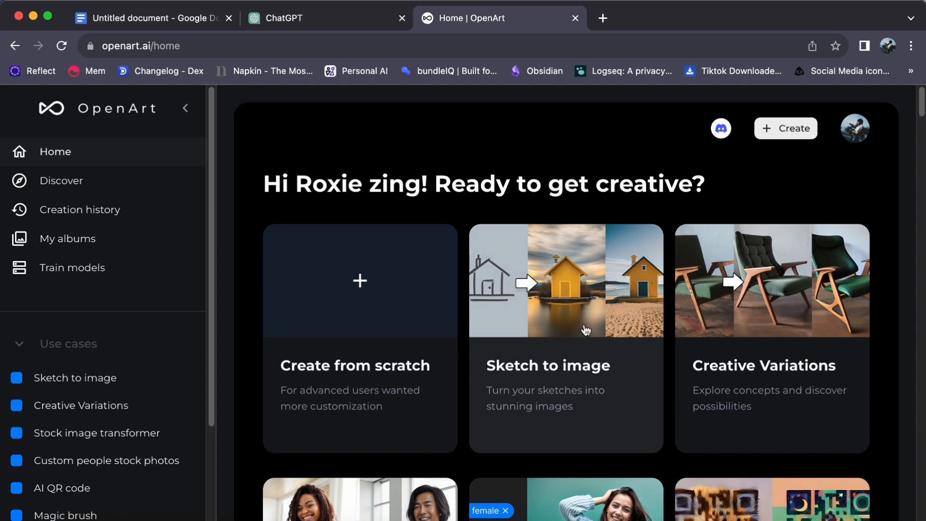
scroll(down, 3)
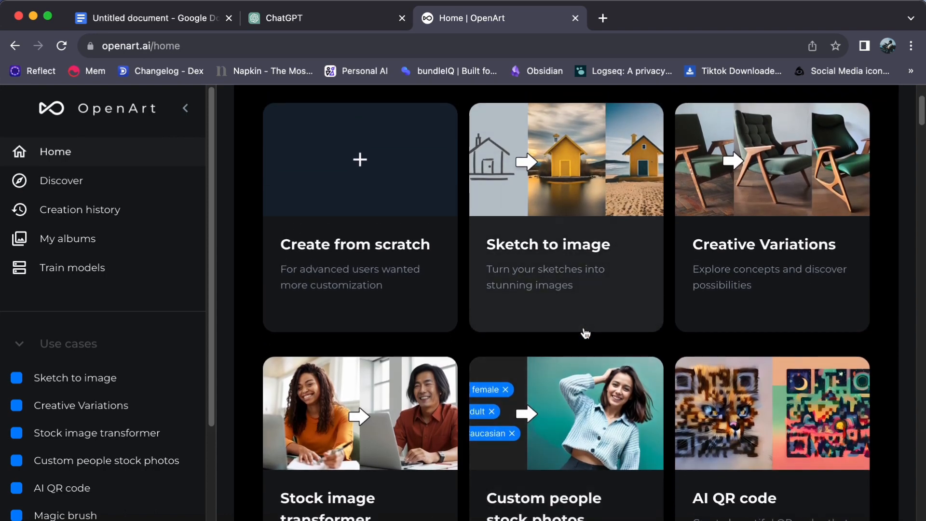
mouse_move(434, 462)
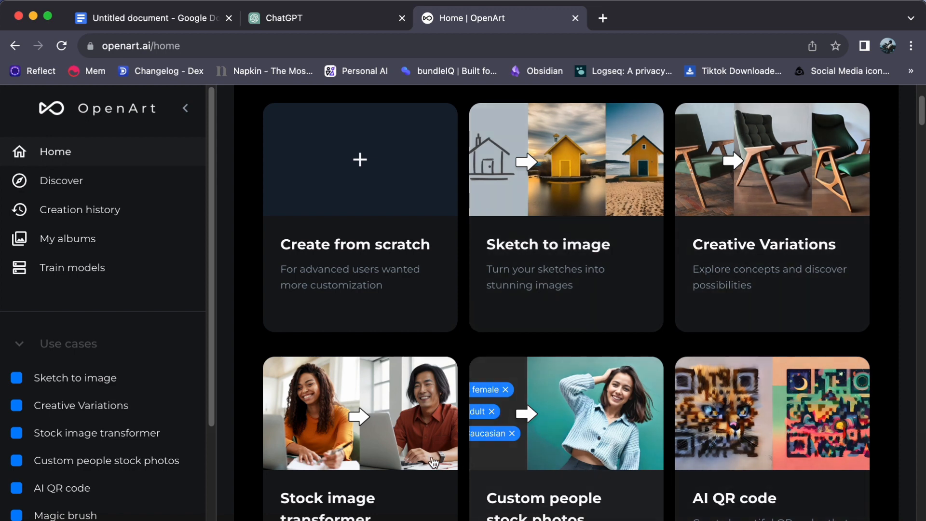
mouse_move(670, 366)
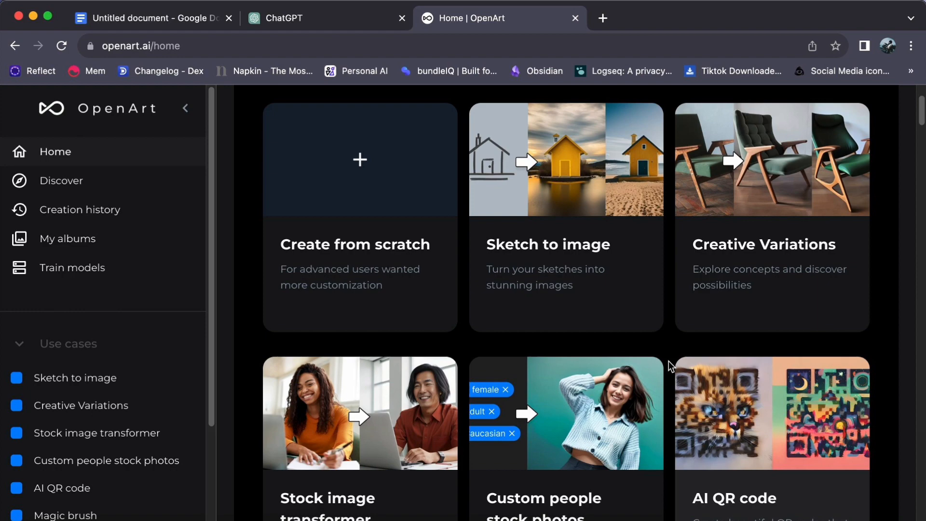
scroll(down, 3)
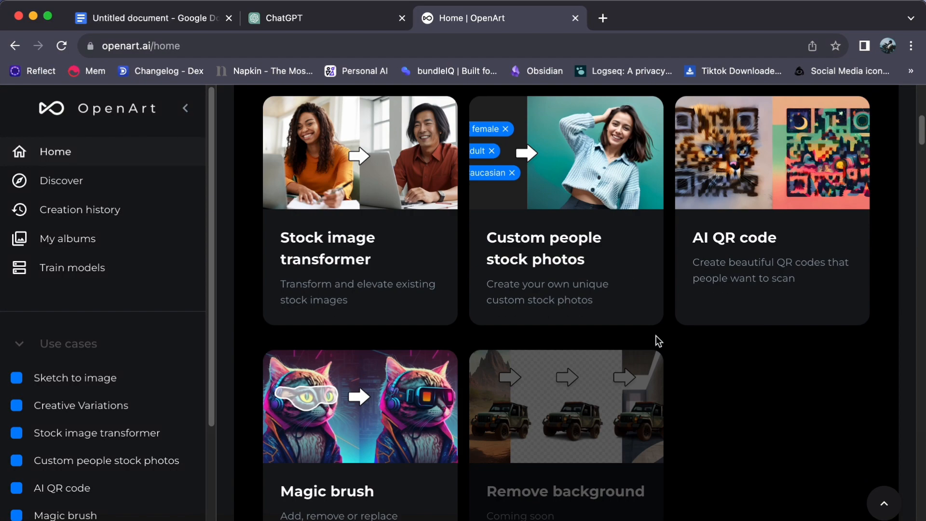
scroll(up, 3)
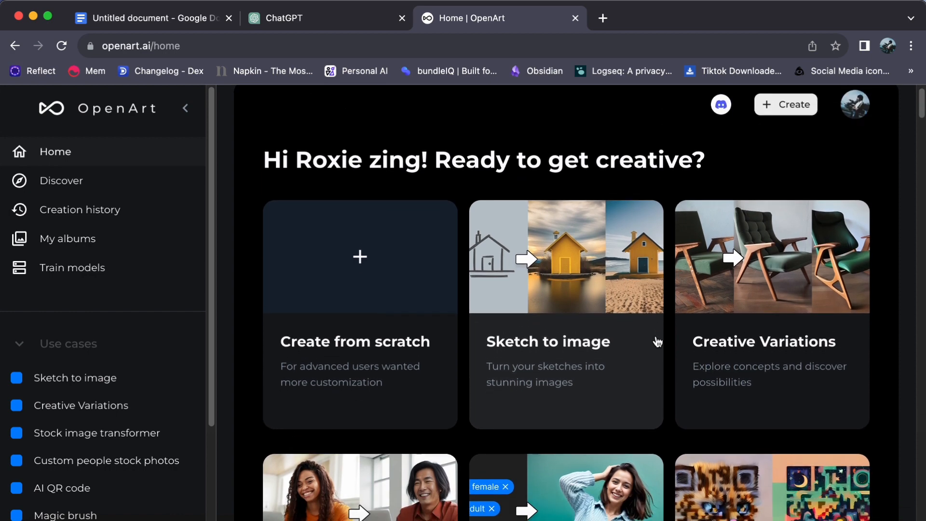
mouse_move(361, 353)
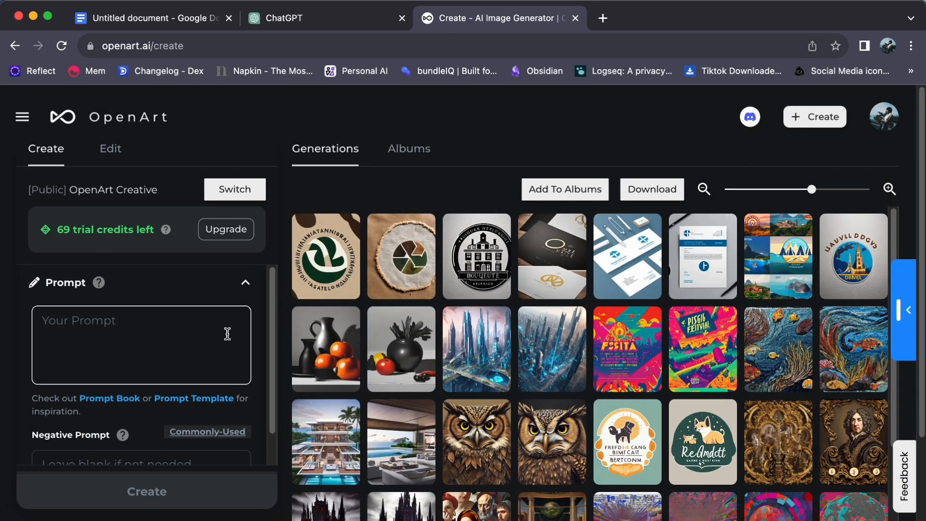
mouse_move(211, 291)
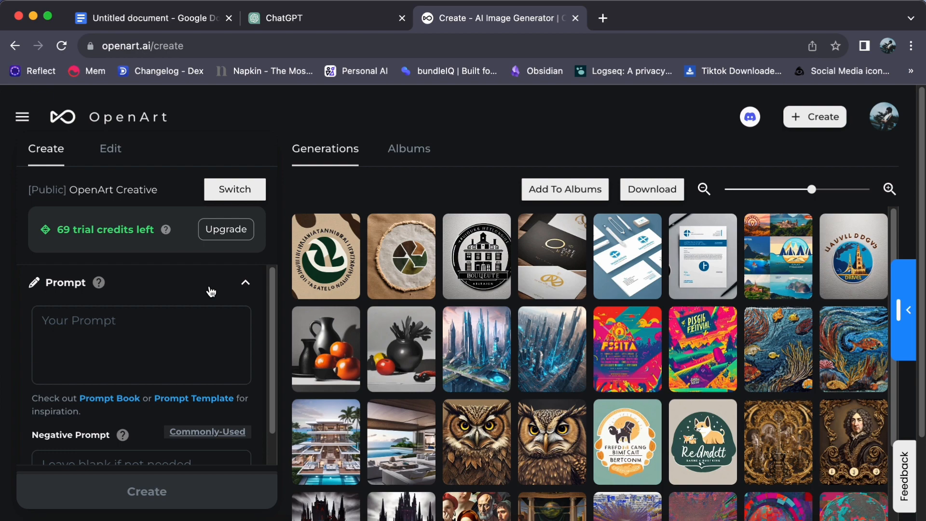
mouse_move(50, 293)
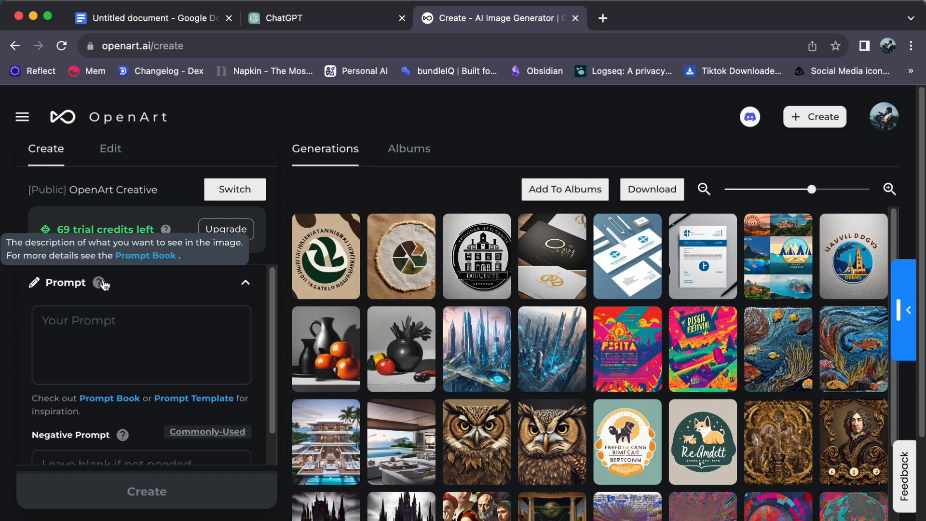
Step: Enter the prompt 'crafting an emblem logo for a coffee roastery, featuring a coffee bean at the center…'
click(140, 345)
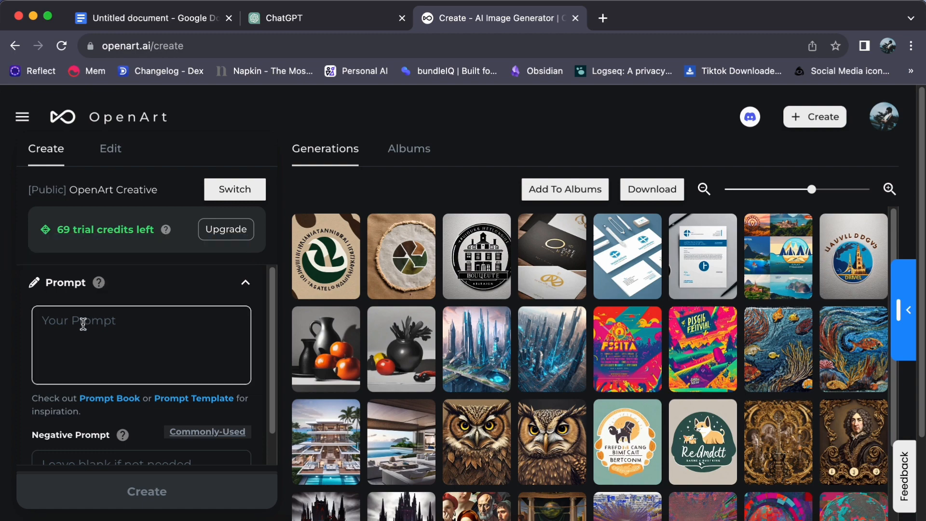
click(140, 345)
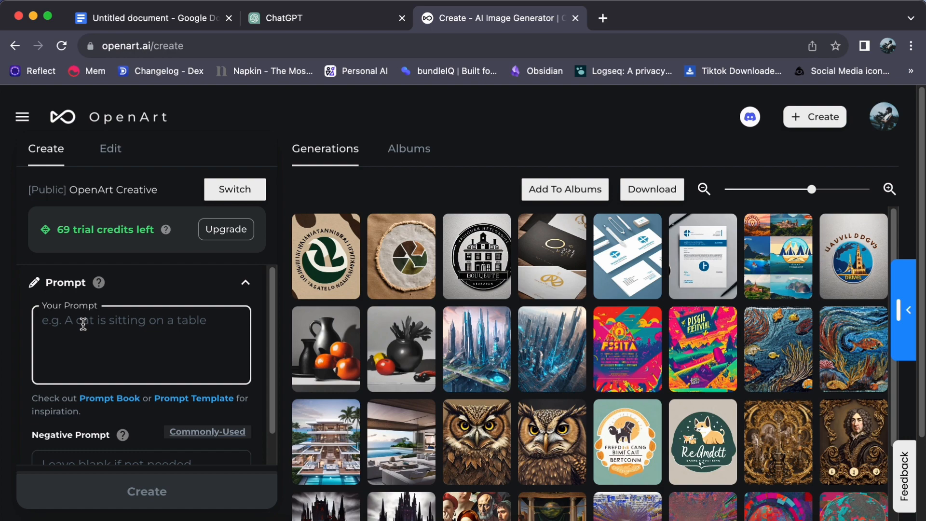
text(crafting an emblem logo for a coffee roastery, featuring a coffee bean at the center, encircled by coffee plant leaves, symbolizing the brand's unwavering commitment to freshness.")
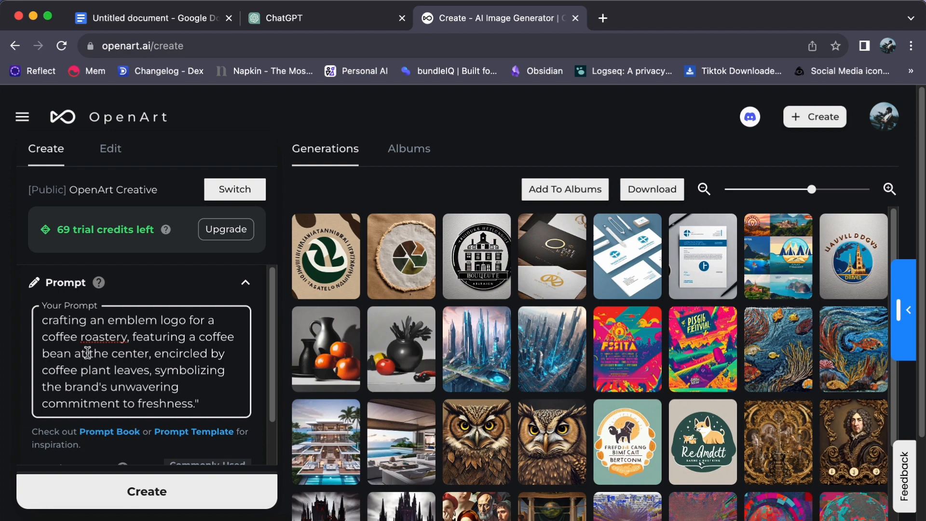
mouse_move(65, 378)
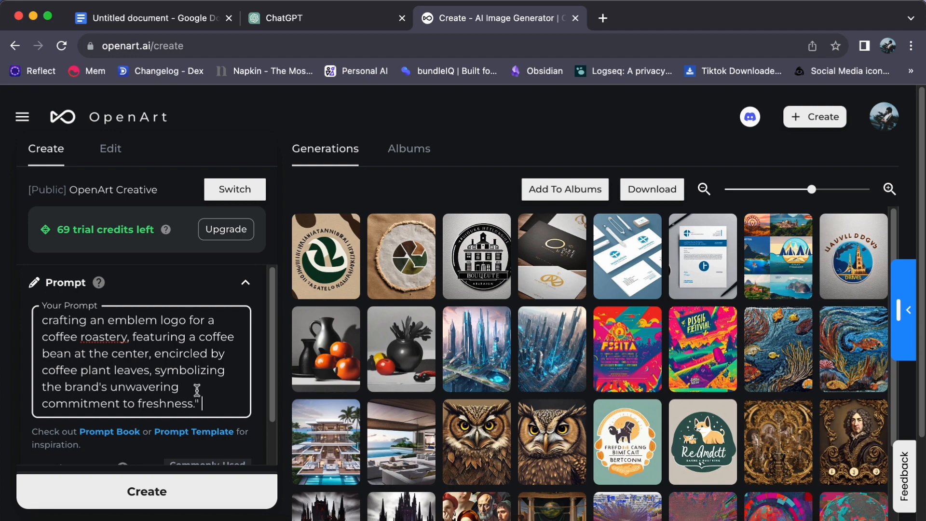
scroll(down, 3)
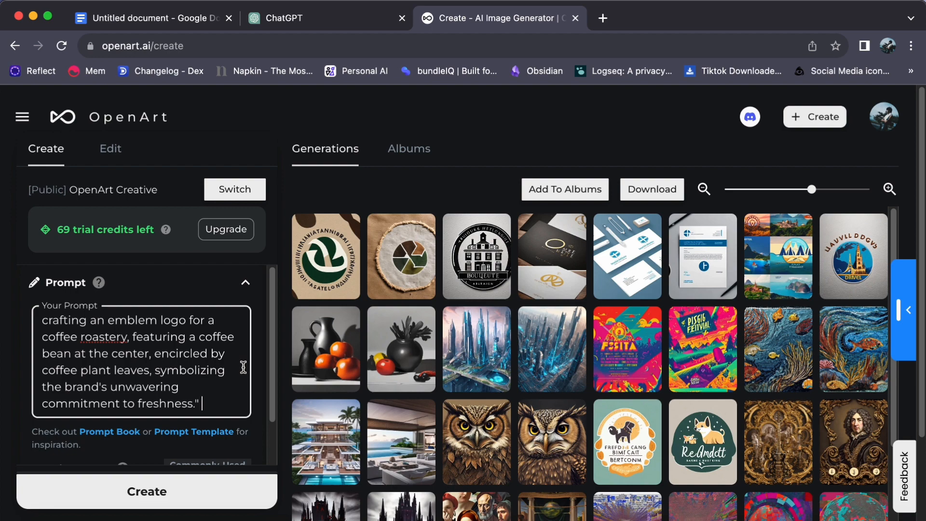
mouse_move(205, 382)
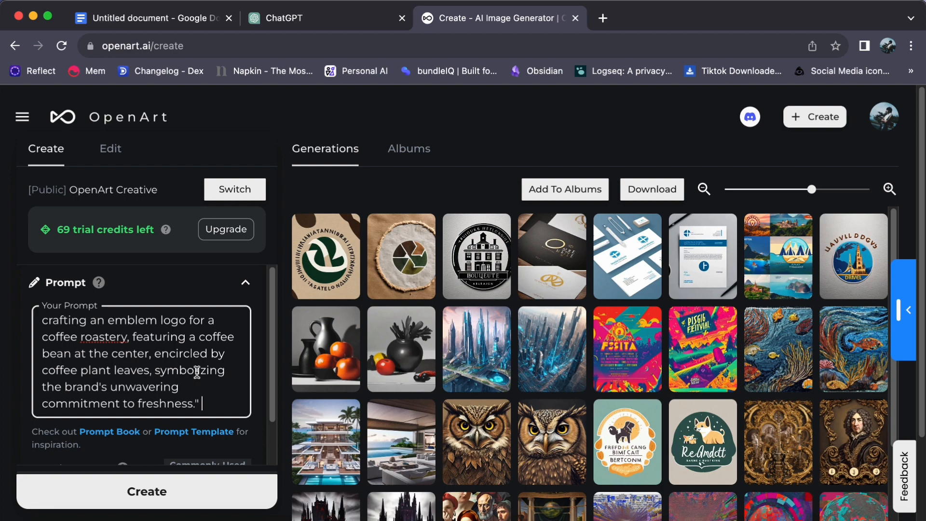
scroll(down, 3)
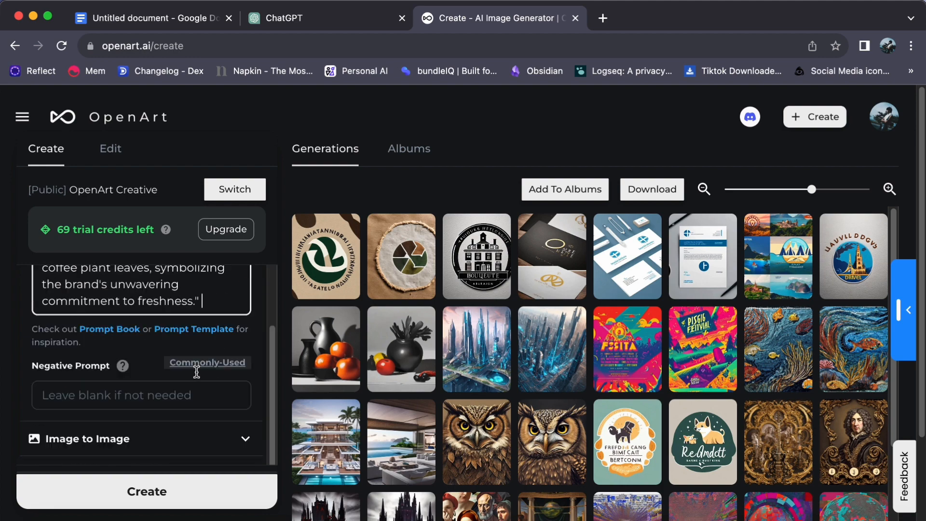
scroll(down, 3)
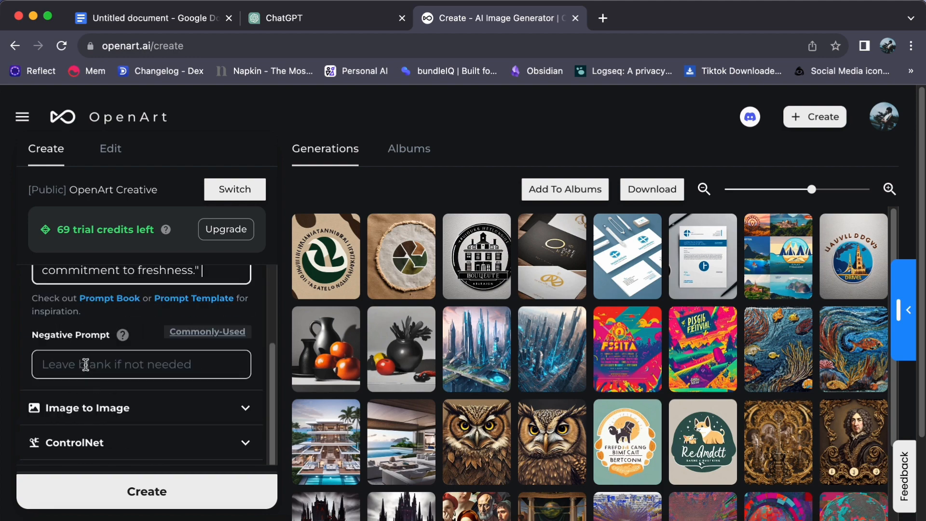
click(141, 365)
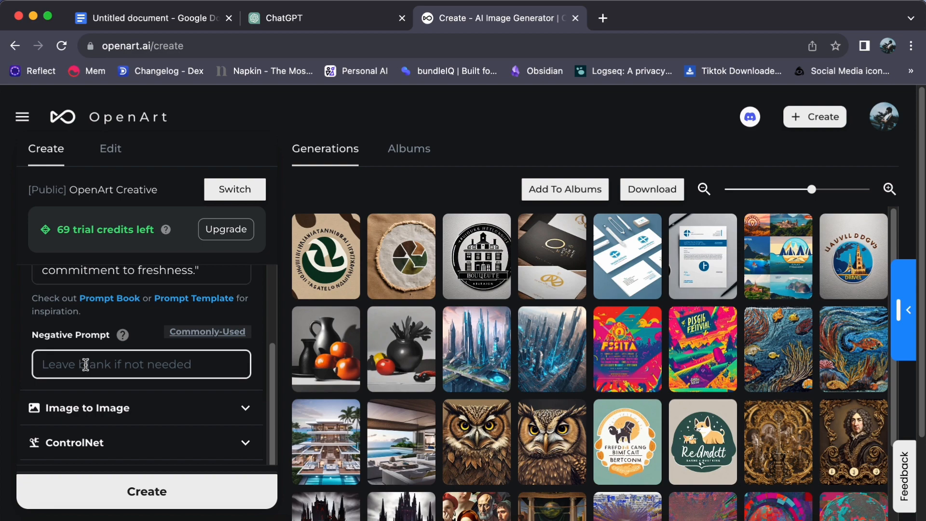
text(negativ)
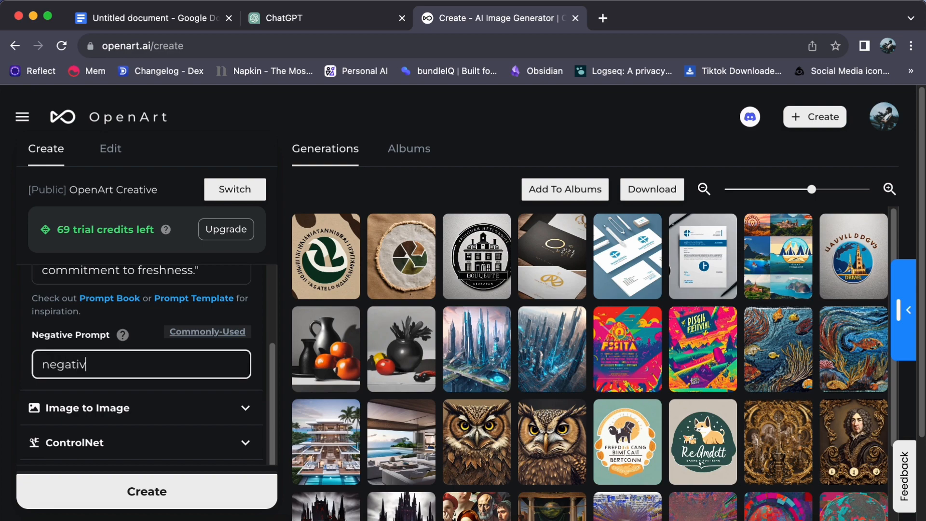
text(e contrast)
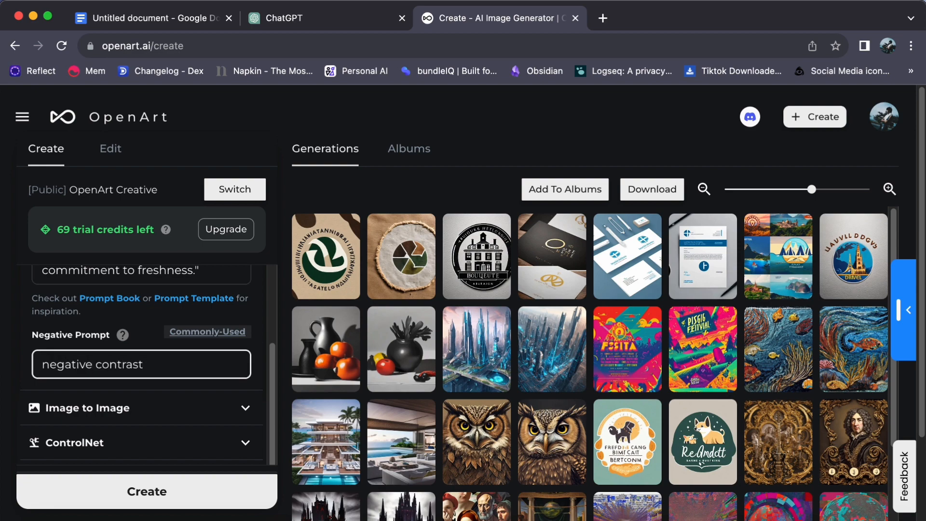
text(,)
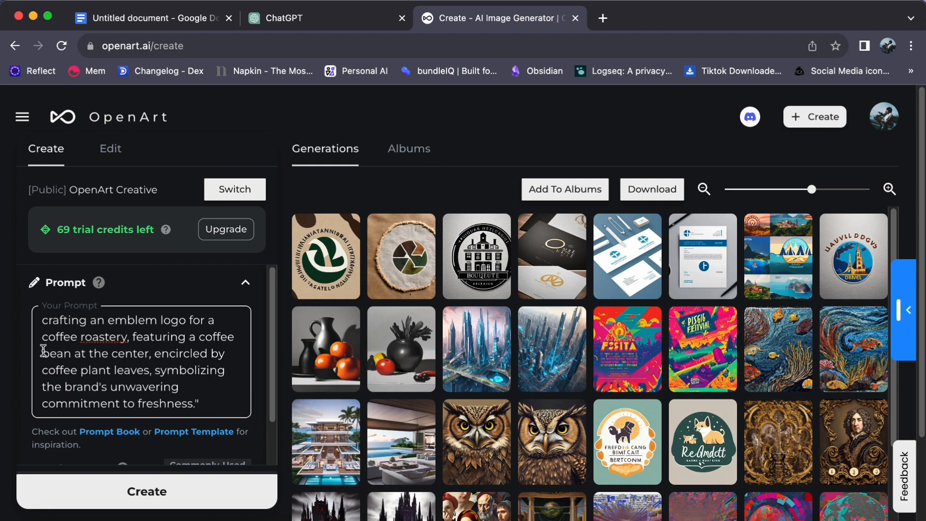
scroll(down, 3)
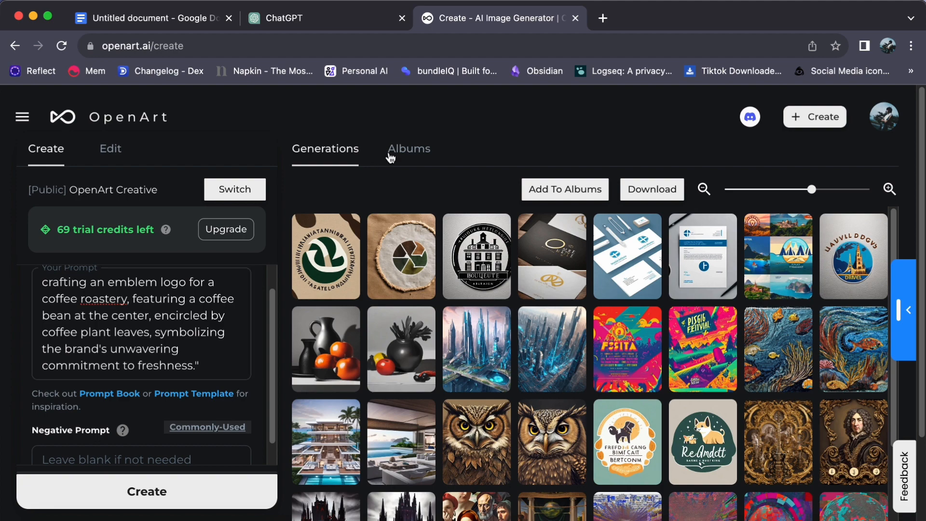
mouse_move(439, 134)
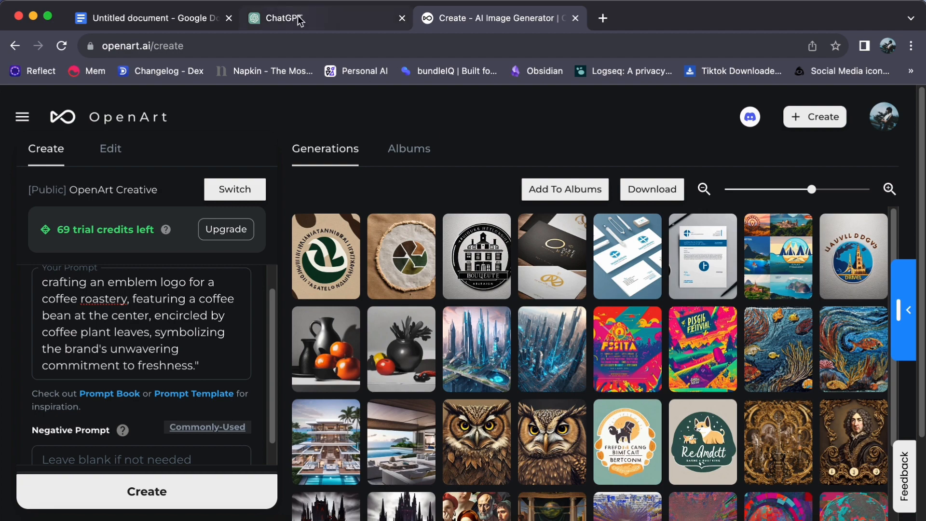
click(277, 17)
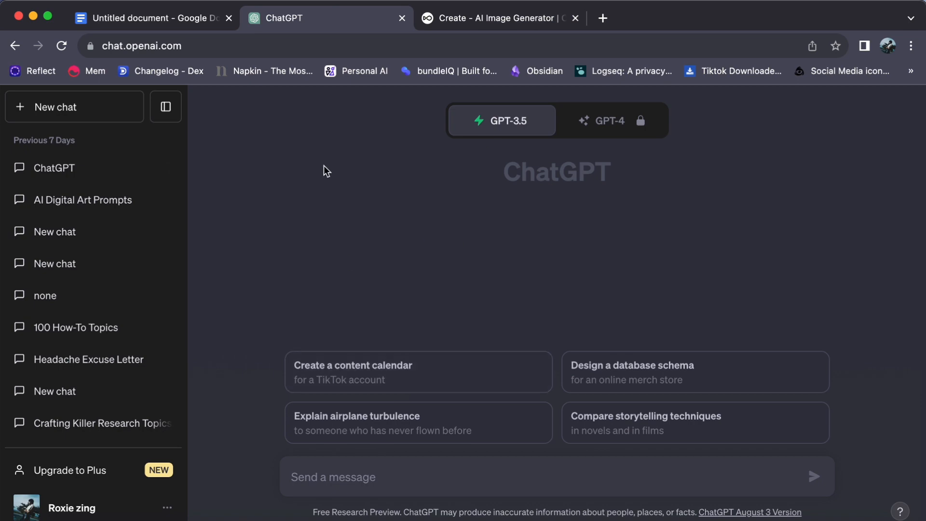
mouse_move(472, 18)
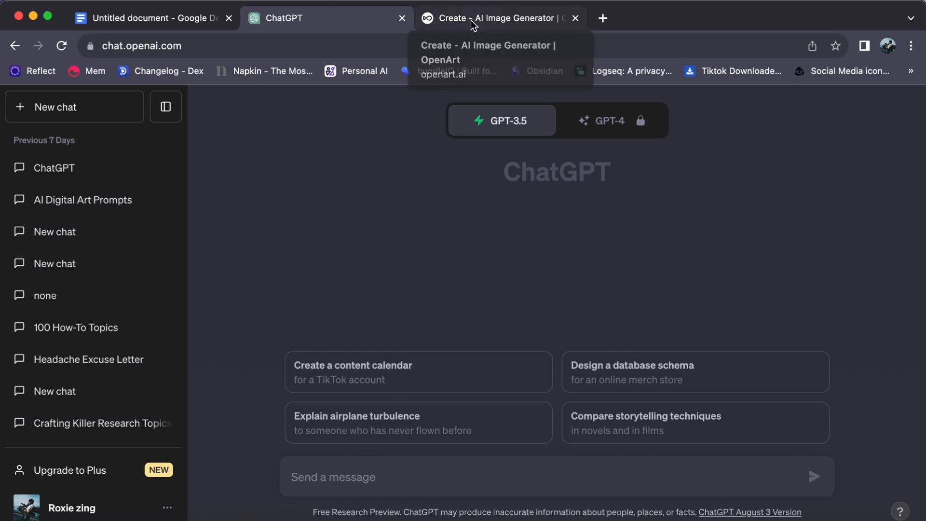
click(496, 18)
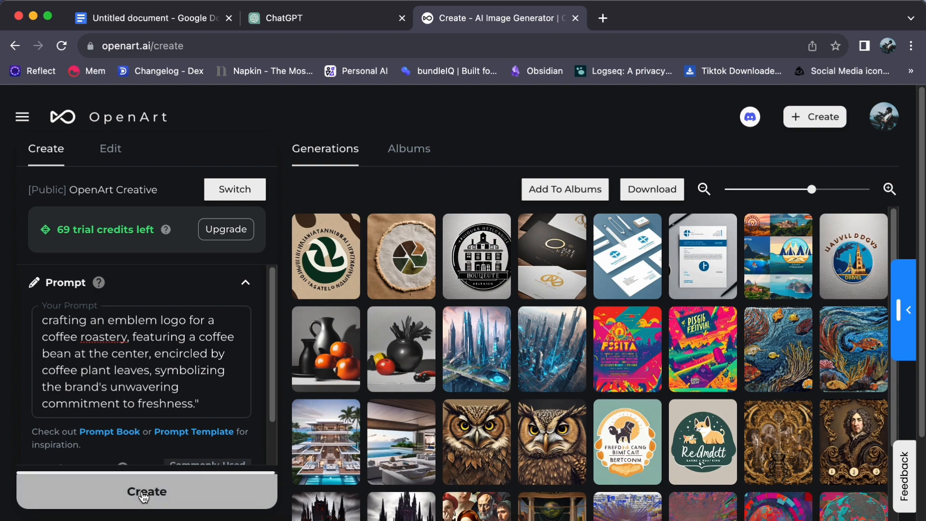
Step: Generate images from the coffee roastery emblem prompt
click(146, 491)
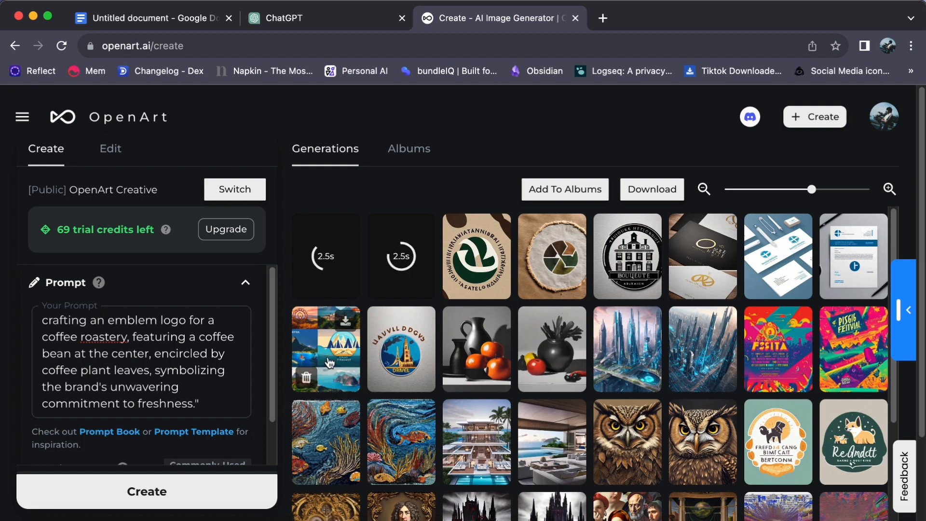
mouse_move(260, 359)
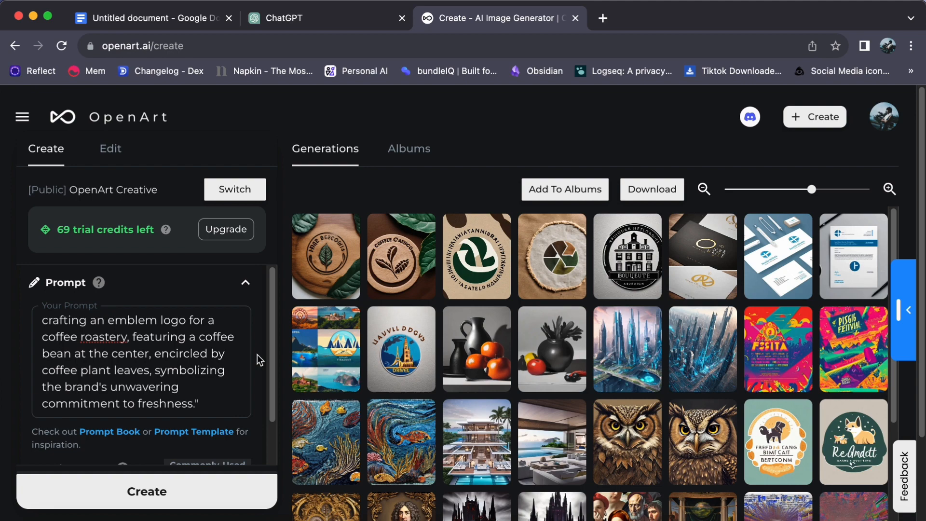
mouse_move(326, 263)
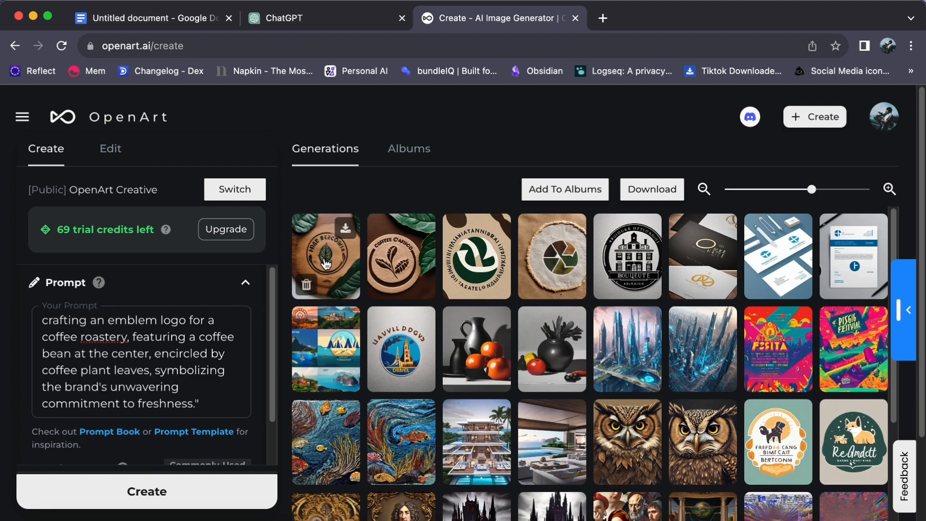
Step: Open the first new coffee logo enlarged and step through to the second
click(326, 257)
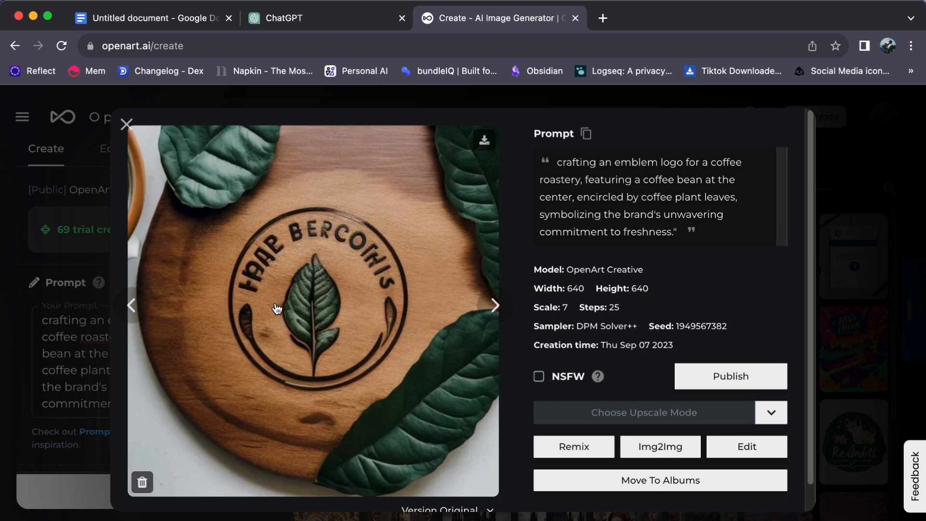
click(495, 305)
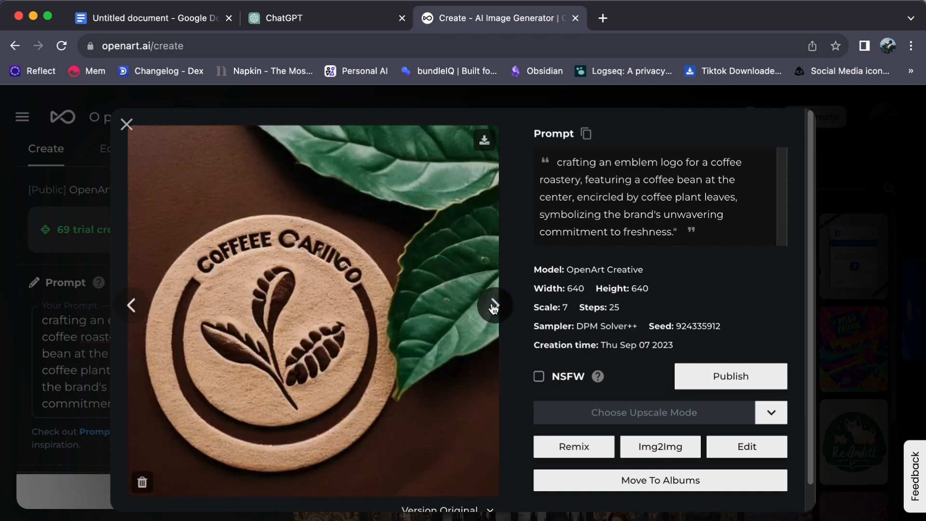
mouse_move(131, 306)
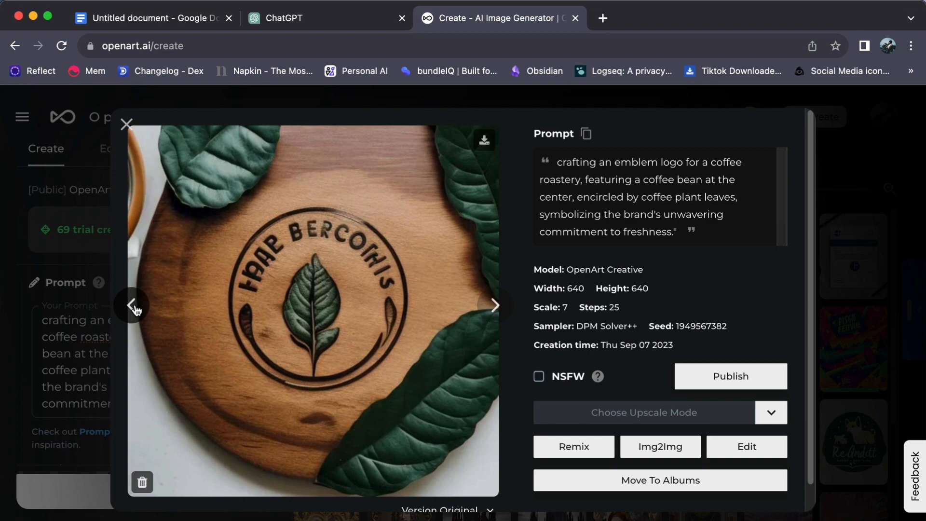
mouse_move(219, 450)
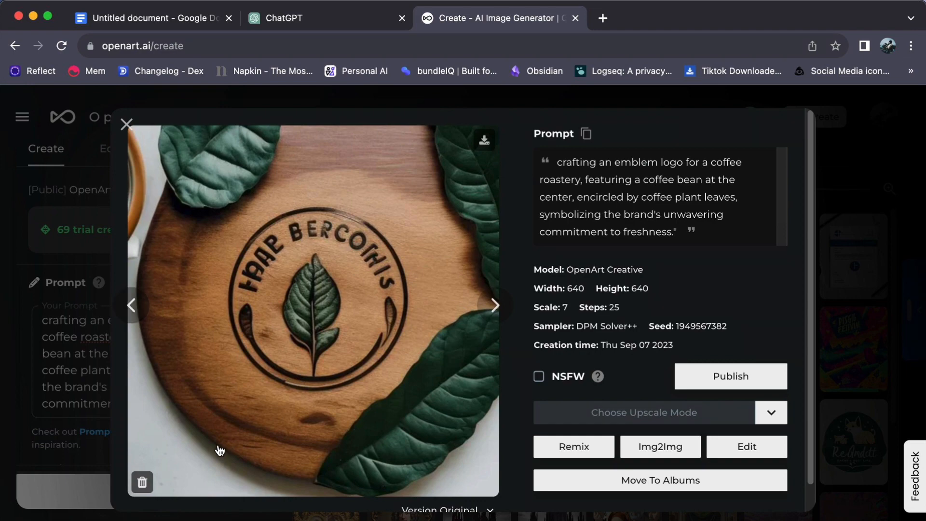
mouse_move(502, 316)
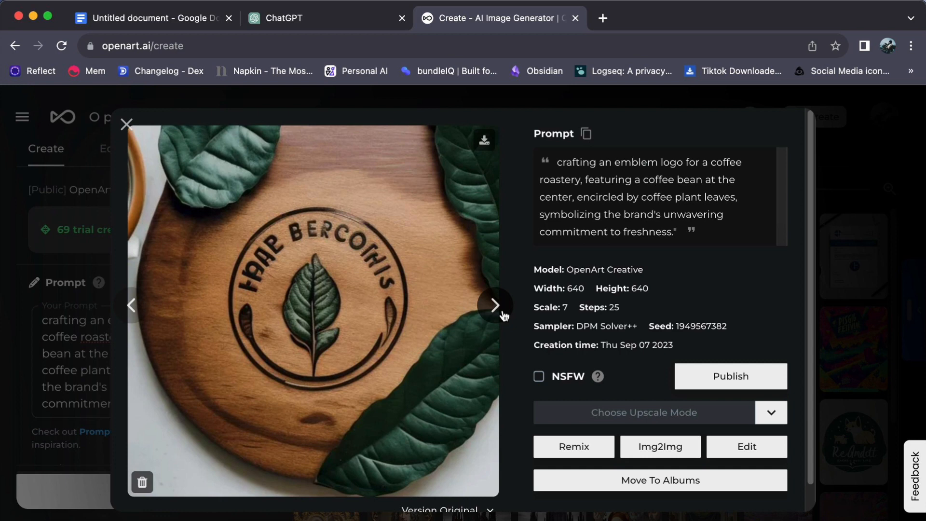
click(495, 305)
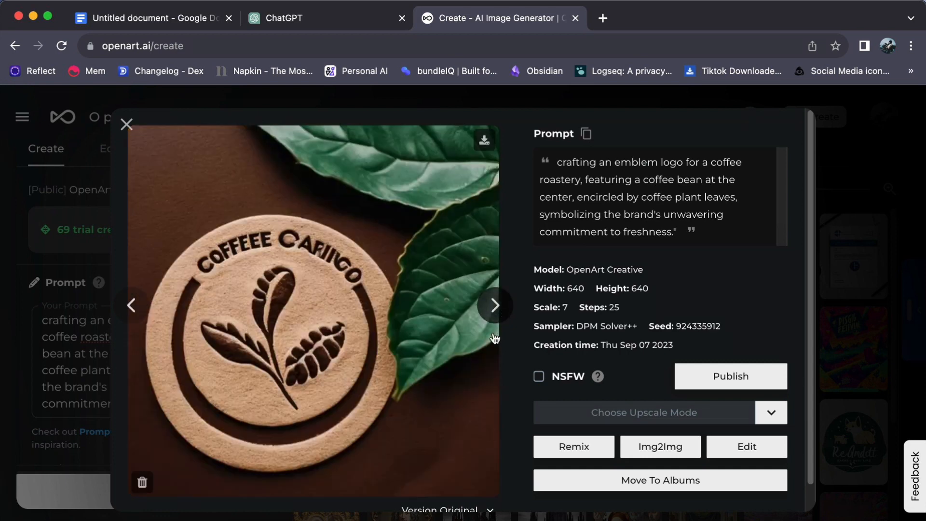